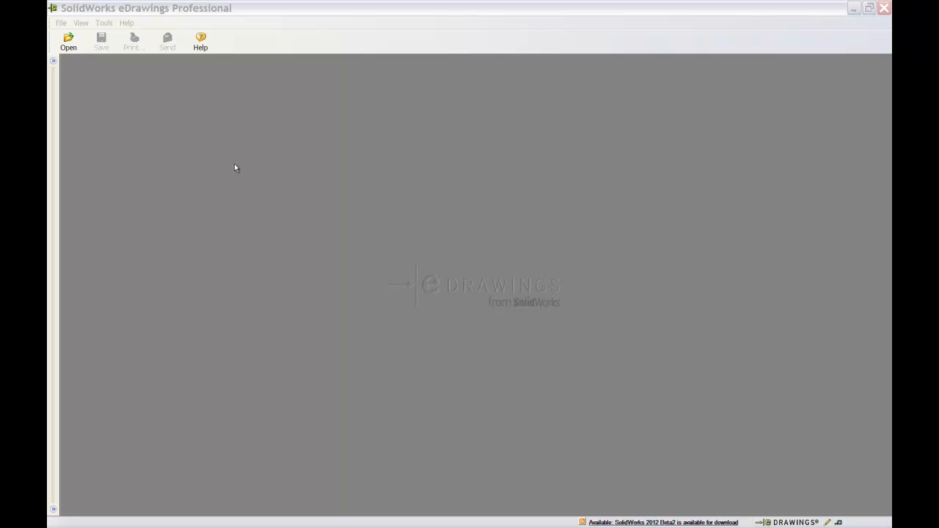
# Step: Browse the file types, then load the overender.SLDASM assembly
pyautogui.click(68, 41)
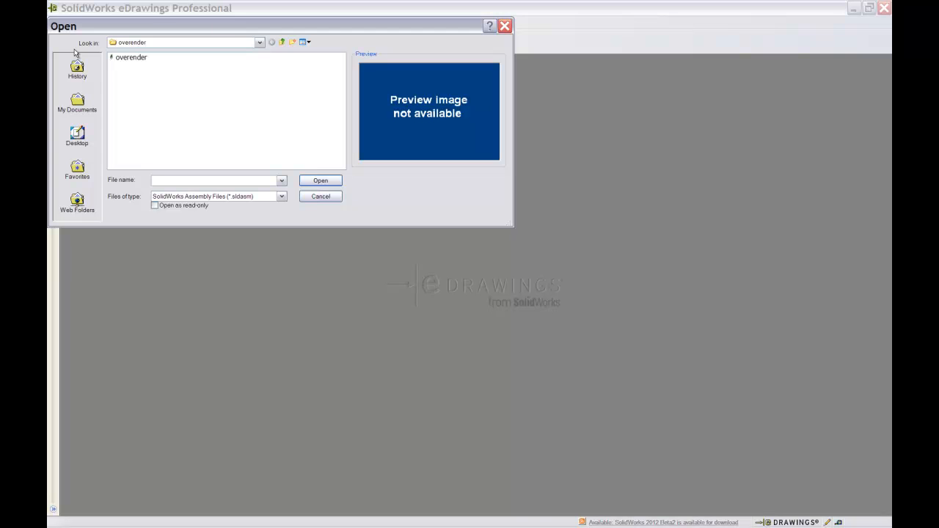
pyautogui.click(281, 196)
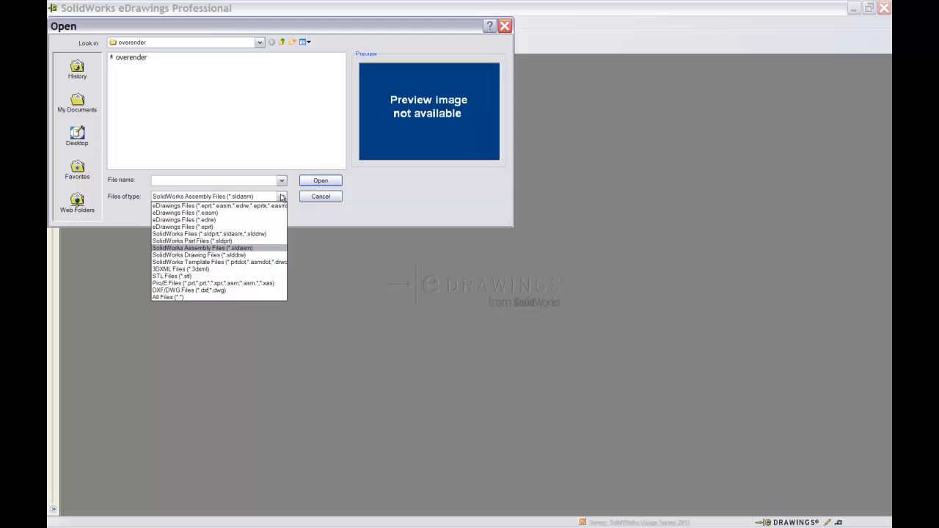
pyautogui.click(320, 197)
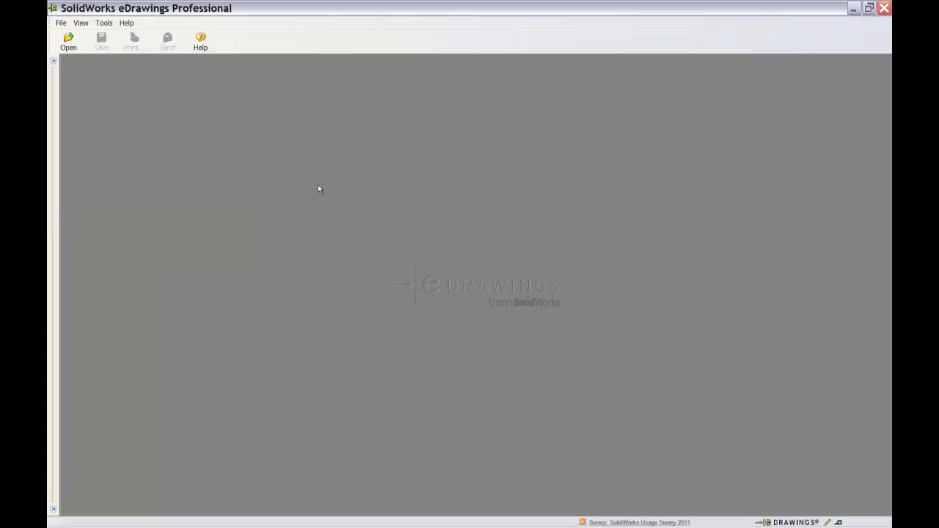
pyautogui.click(68, 41)
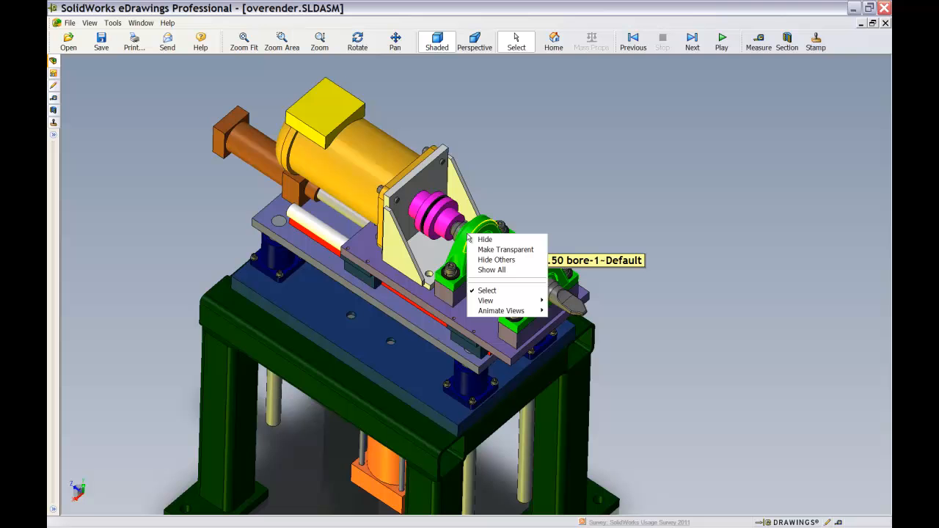
pyautogui.moveTo(505, 249)
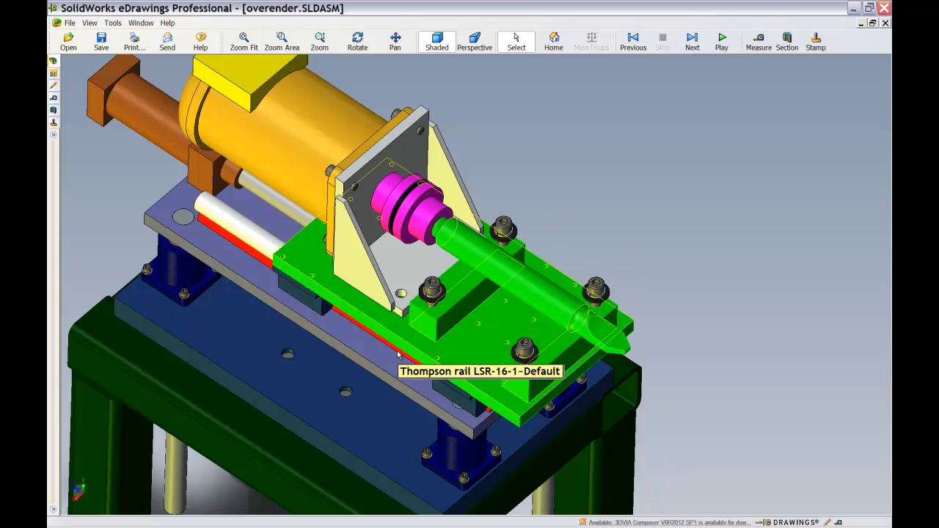
# Step: Make the part on the shaft end transparent
pyautogui.rightClick(399, 356)
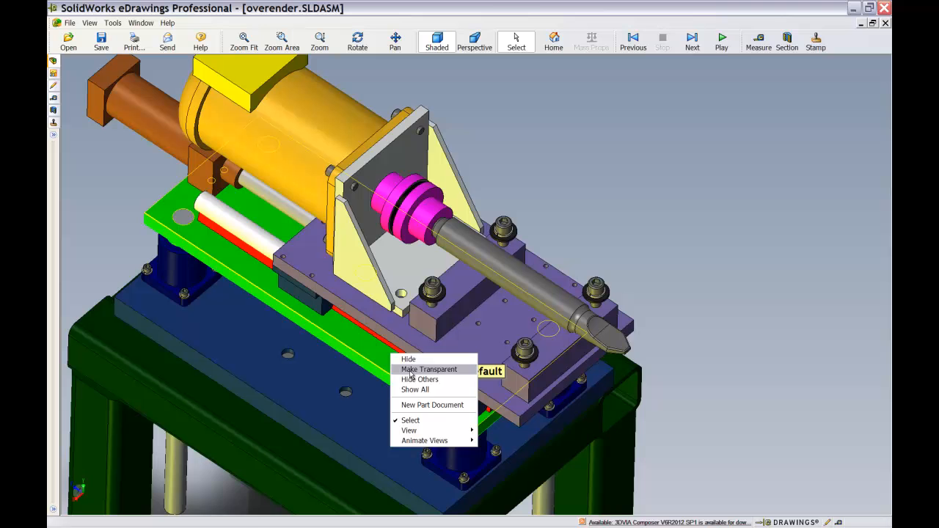
pyautogui.click(429, 370)
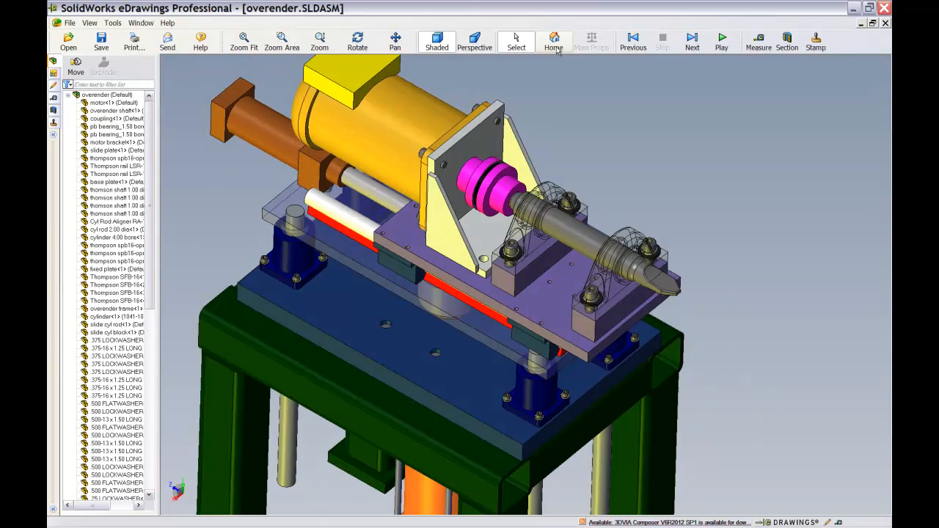
# Step: Return the whole assembly to its default home view
pyautogui.click(553, 42)
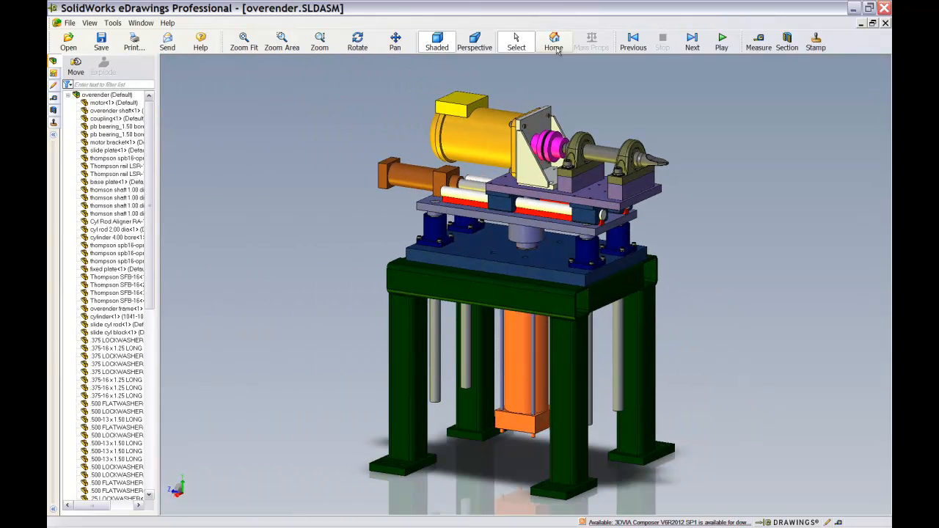
pyautogui.moveTo(715, 165)
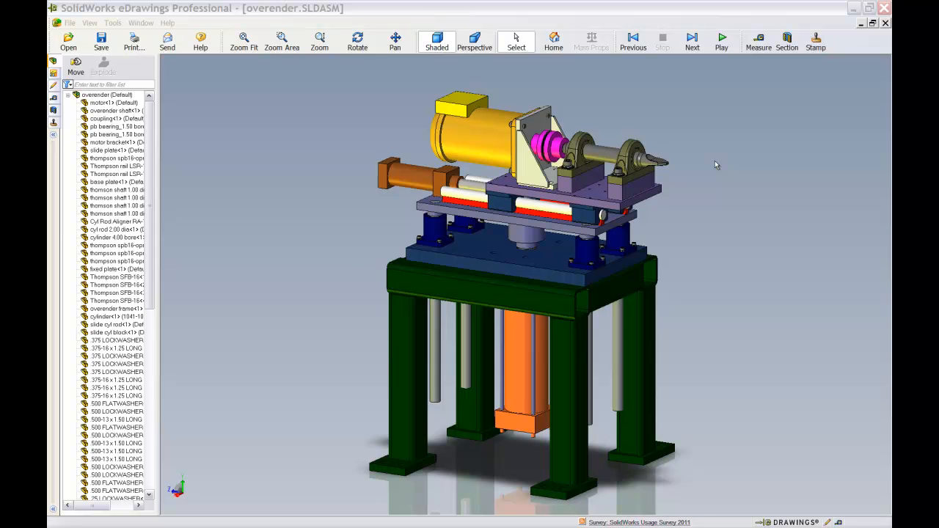
pyautogui.moveTo(229, 167)
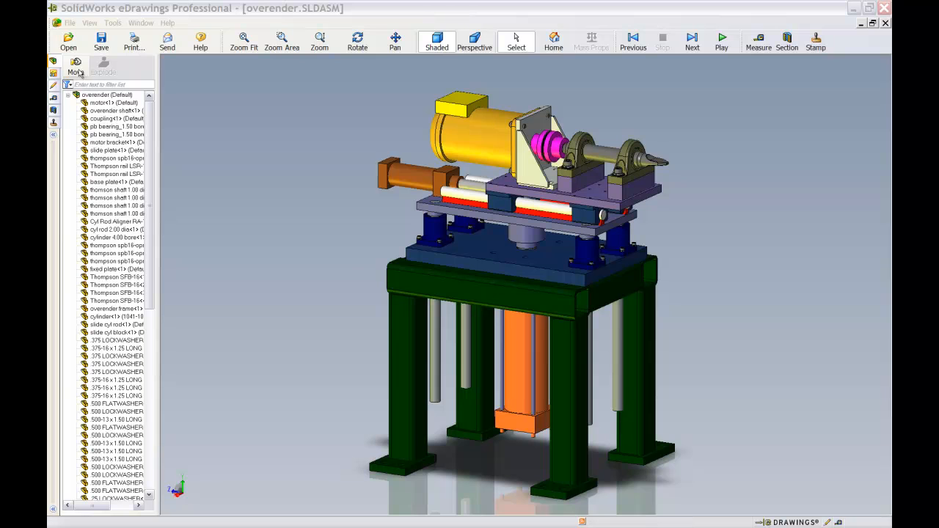
pyautogui.click(76, 66)
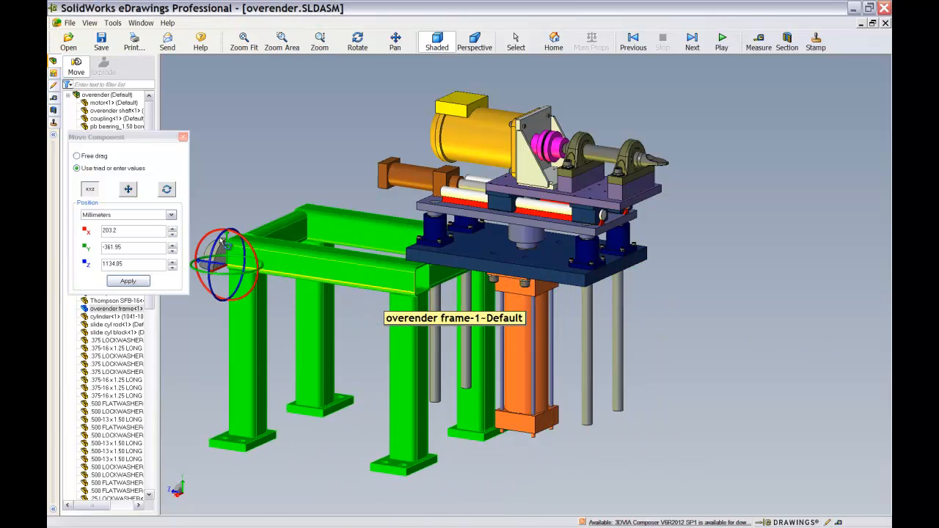
pyautogui.moveTo(227, 264); pyautogui.dragTo(227, 279)
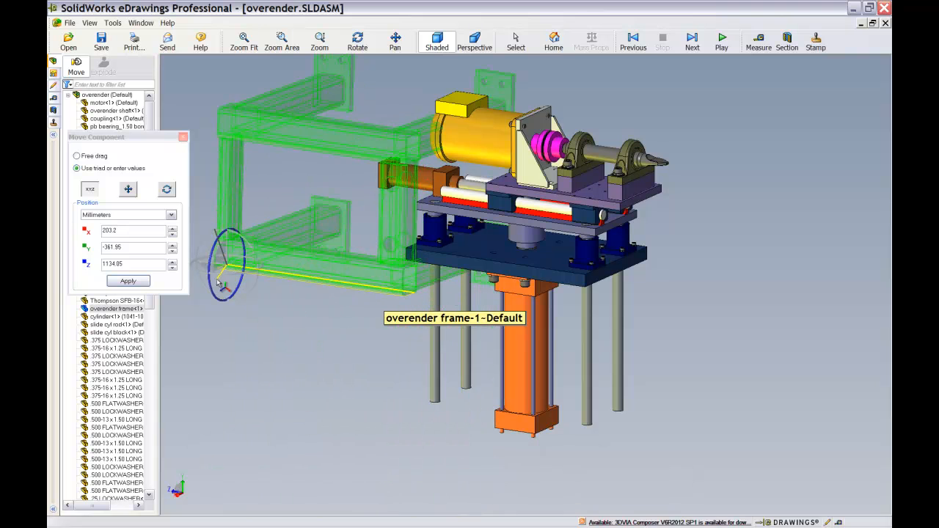
pyautogui.click(128, 282)
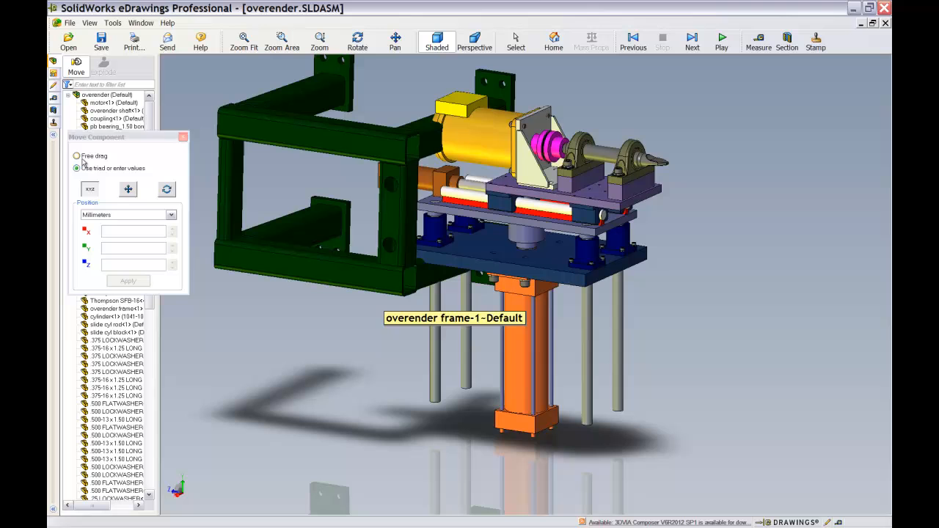
pyautogui.click(76, 155)
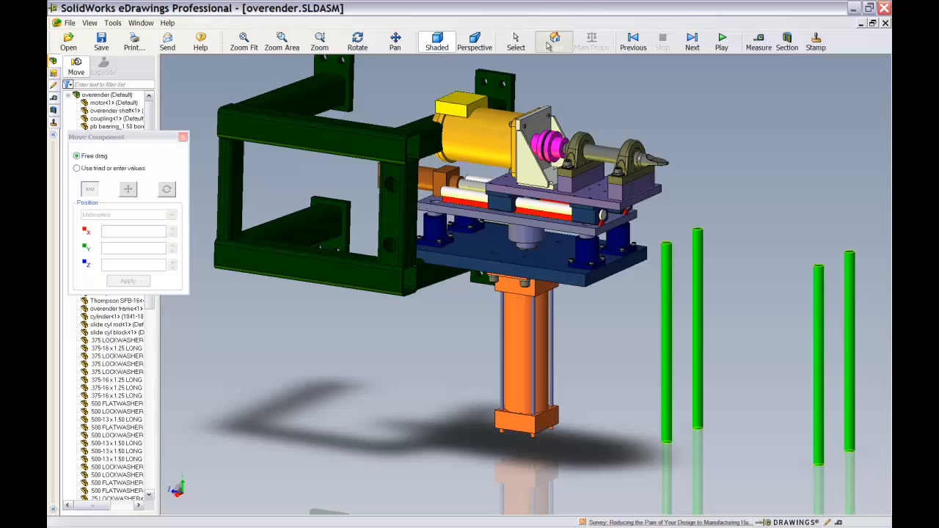
pyautogui.click(553, 41)
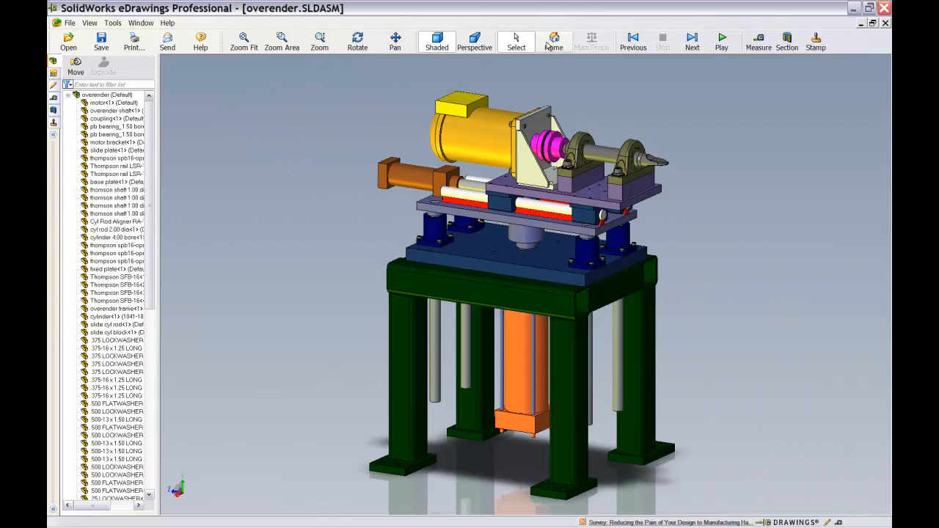
pyautogui.moveTo(125, 77)
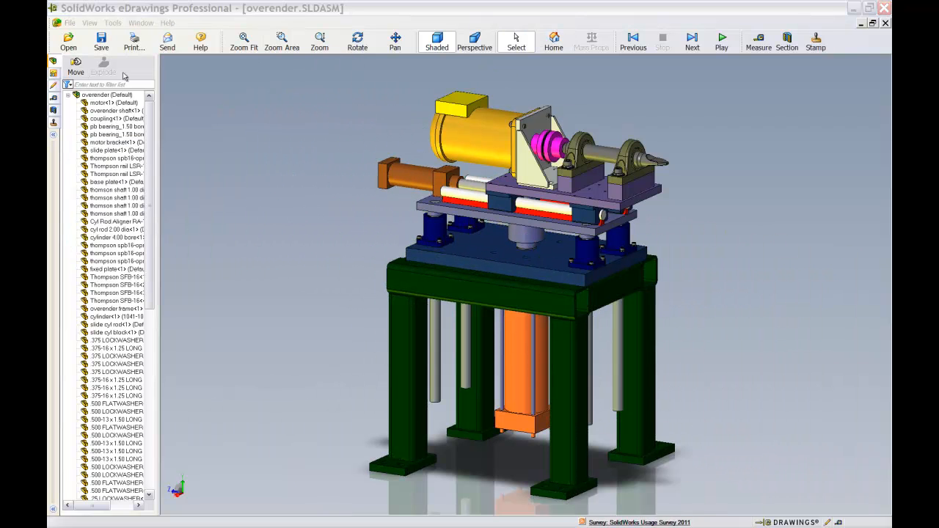
# Step: Step through the standard views and play the saved-view sequence, ending on the front view
pyautogui.click(53, 62)
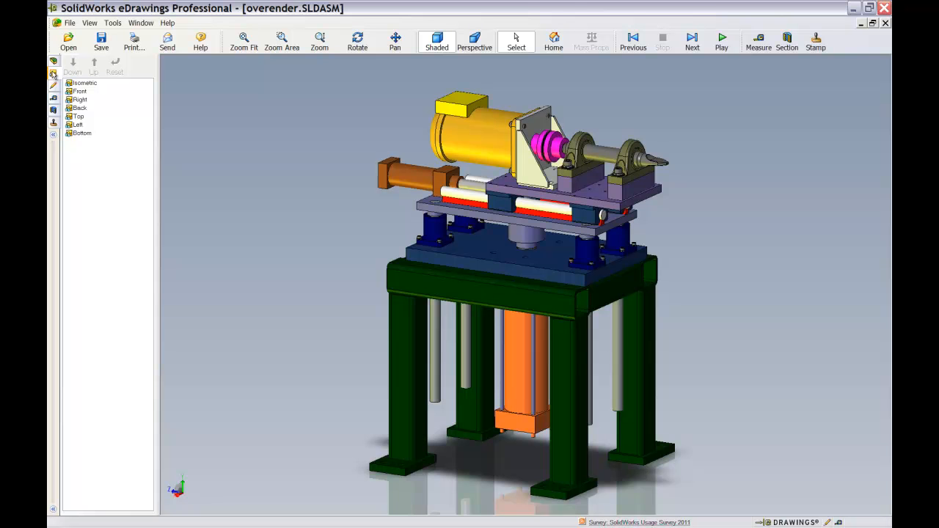
pyautogui.click(79, 91)
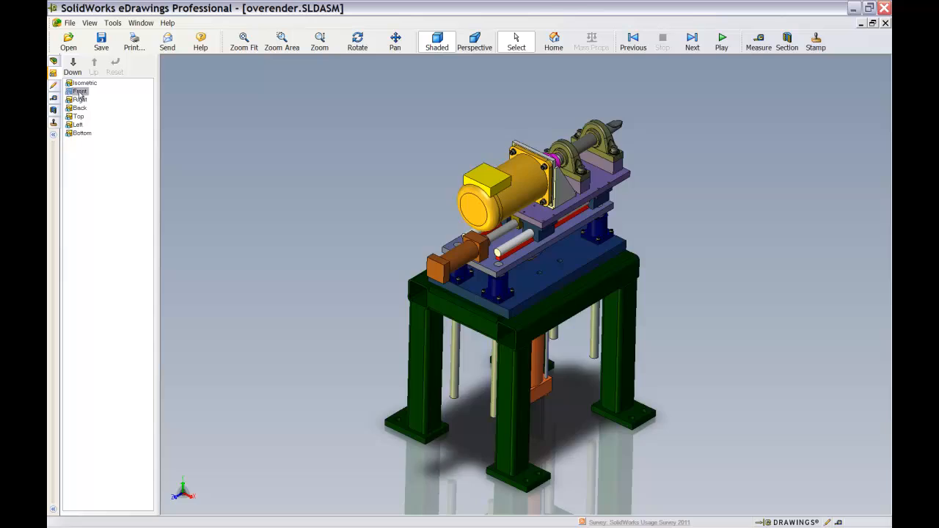
pyautogui.click(80, 100)
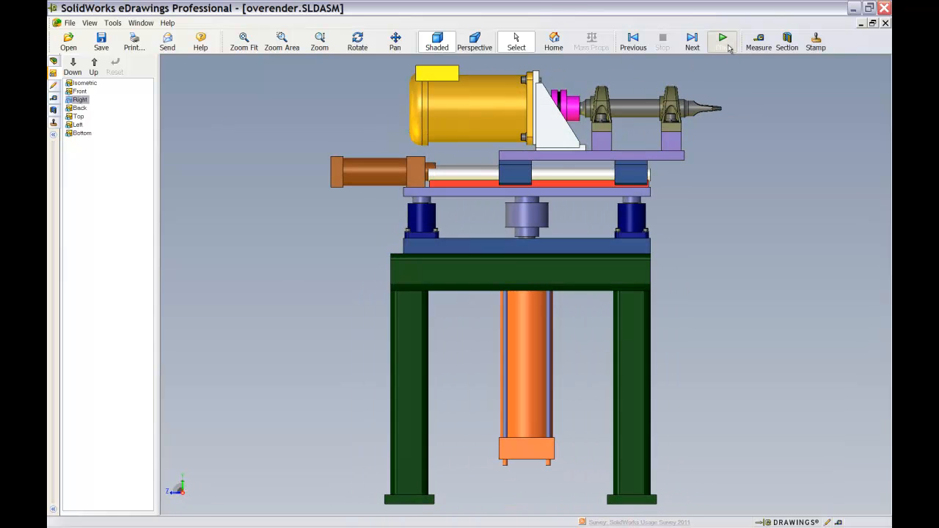
pyautogui.click(721, 38)
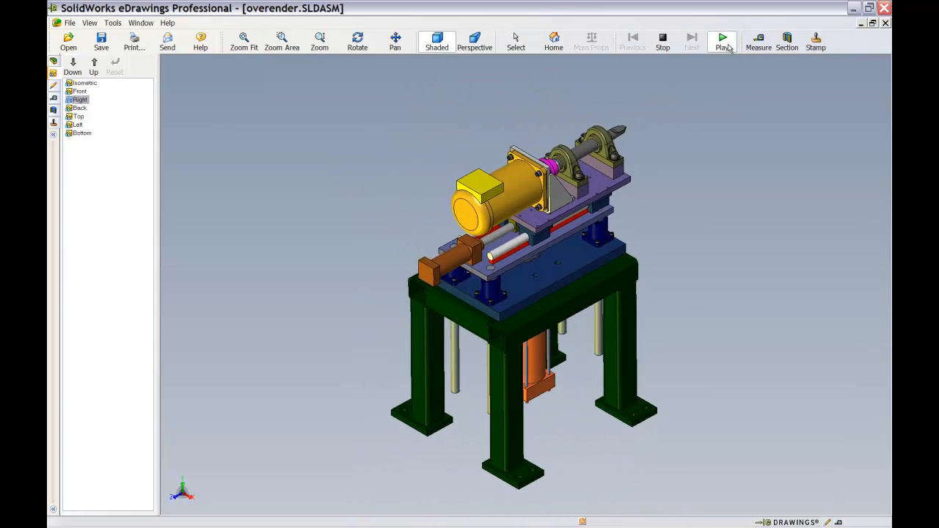
pyautogui.click(721, 38)
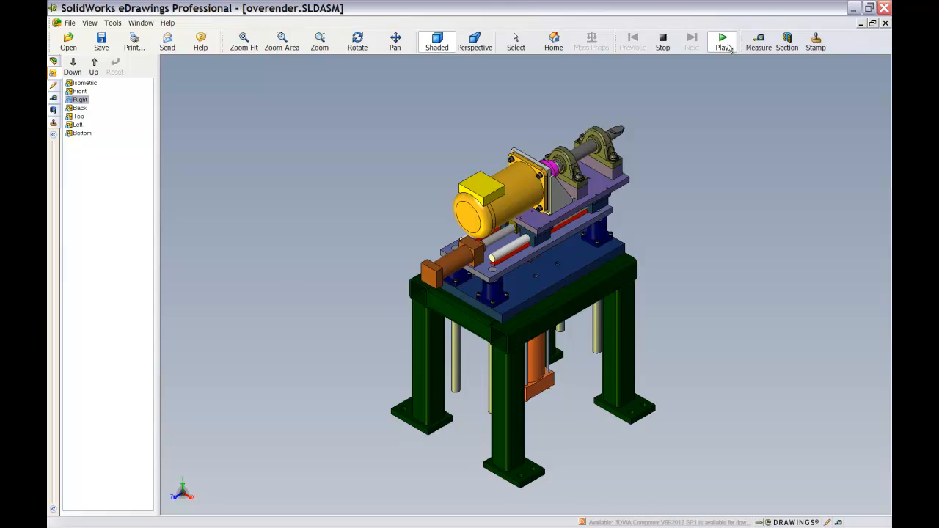
pyautogui.click(721, 41)
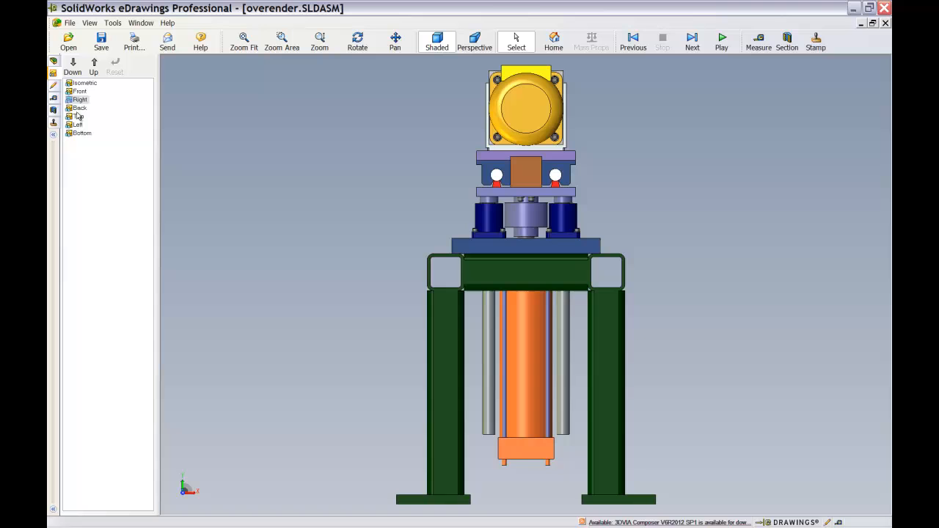
# Step: Move Isometric lower in the view list and replay the sequence in the new order
pyautogui.click(85, 82)
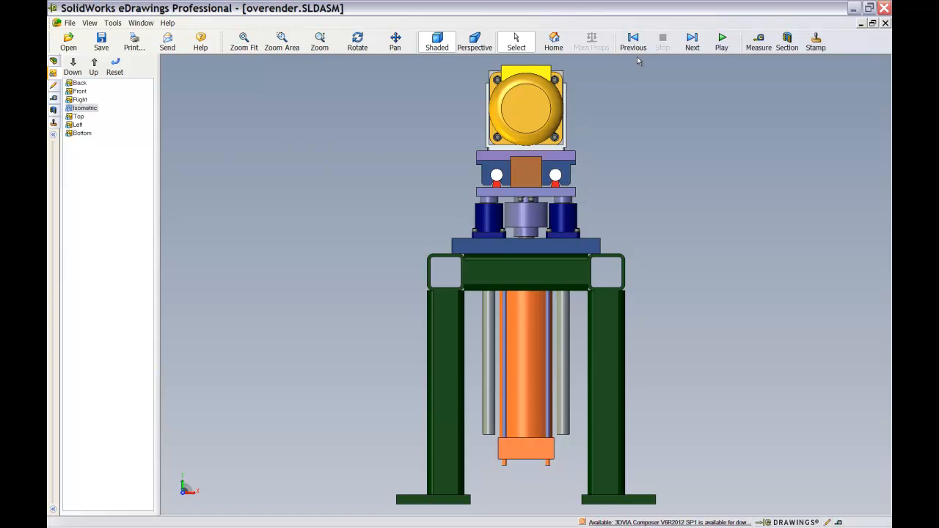
pyautogui.click(722, 41)
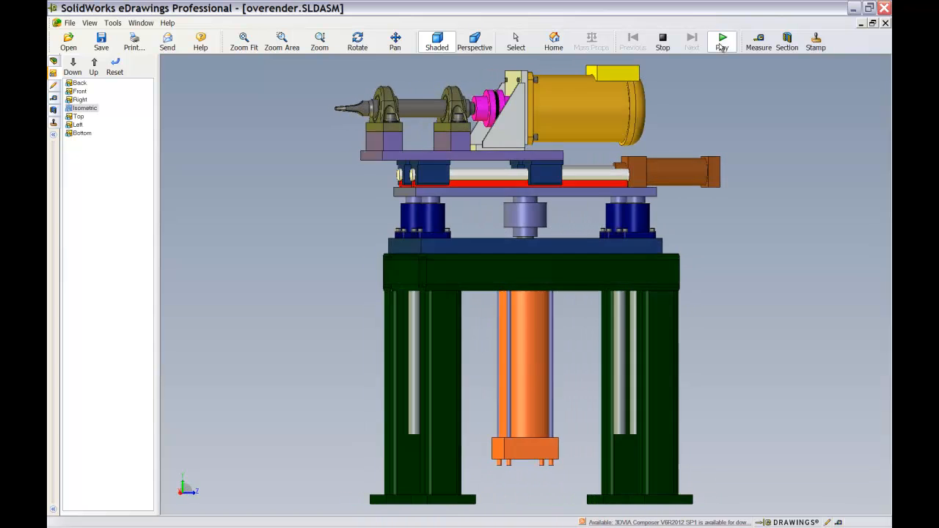
pyautogui.click(722, 41)
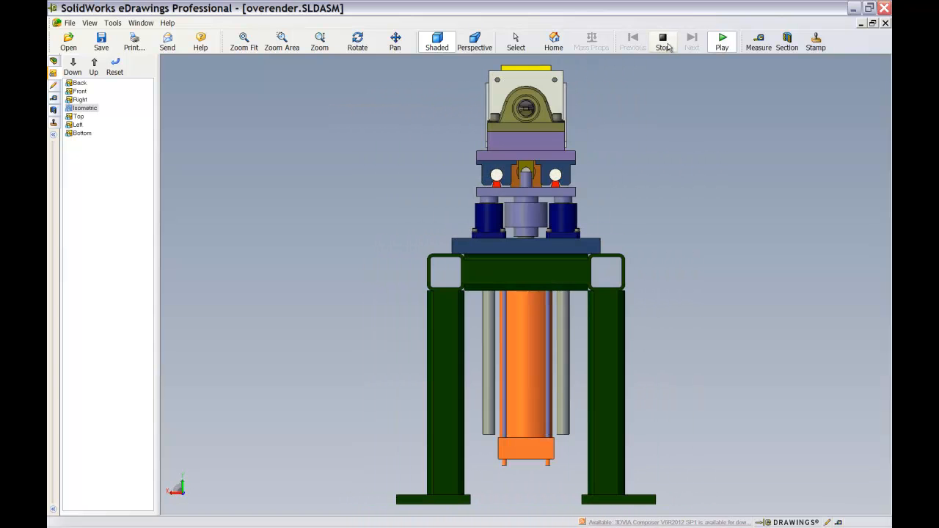
pyautogui.click(722, 38)
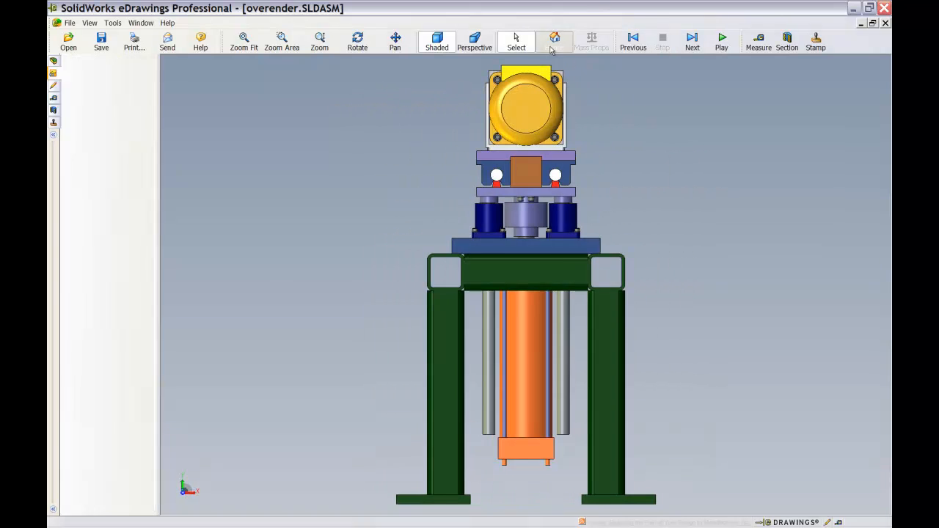
# Step: Add a cloud-with-leader markup 'please confirm thickness' pointing at the blue base plate
pyautogui.click(553, 41)
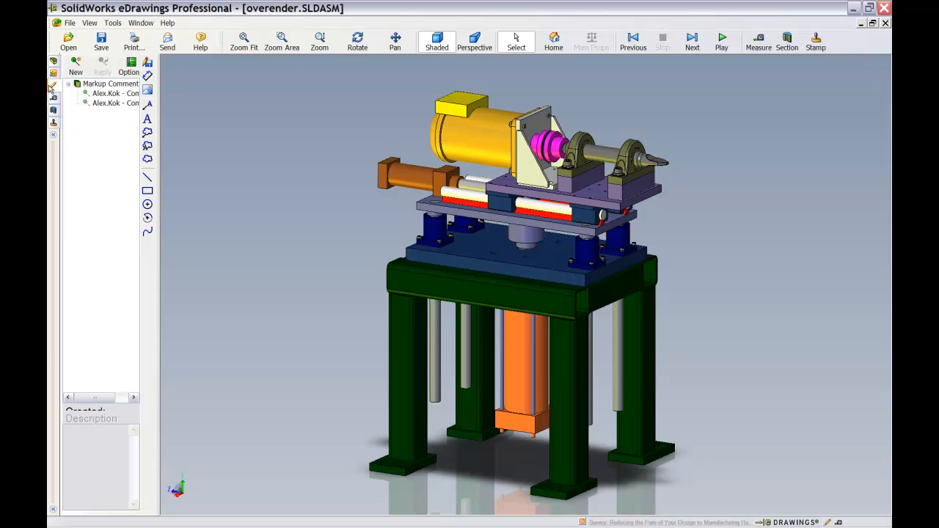
pyautogui.click(115, 94)
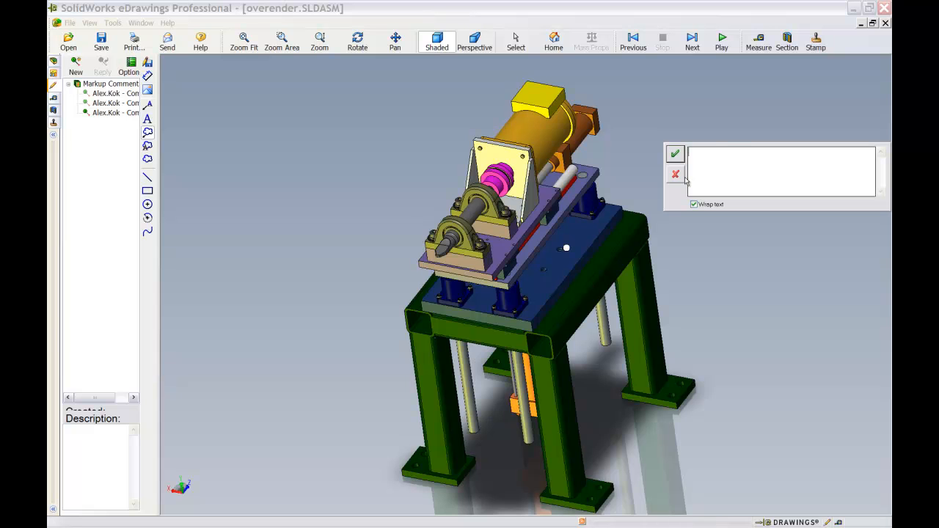
pyautogui.write('please confir')
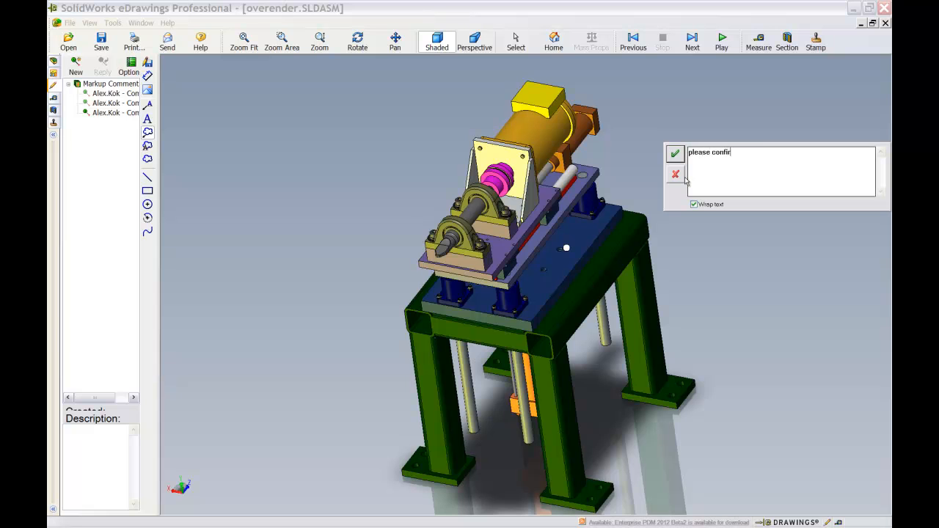
pyautogui.write('m thickness')
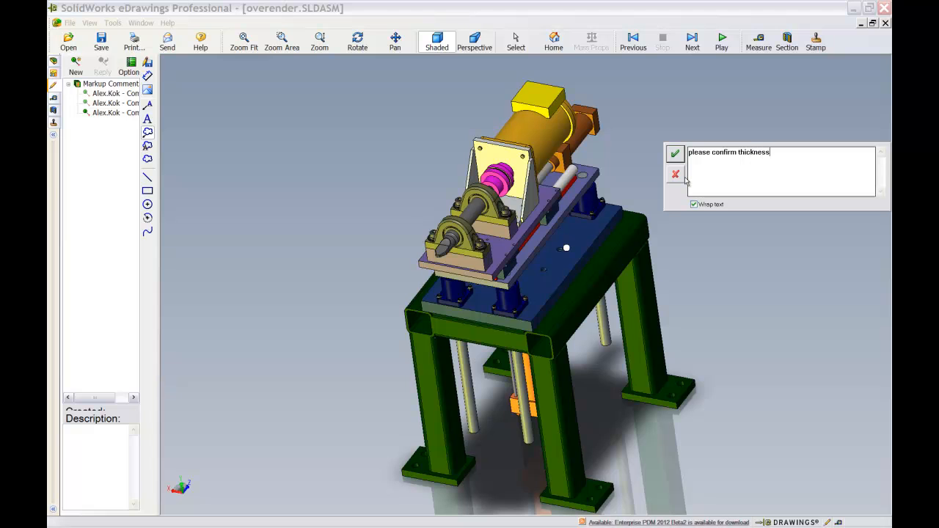
pyautogui.click(675, 154)
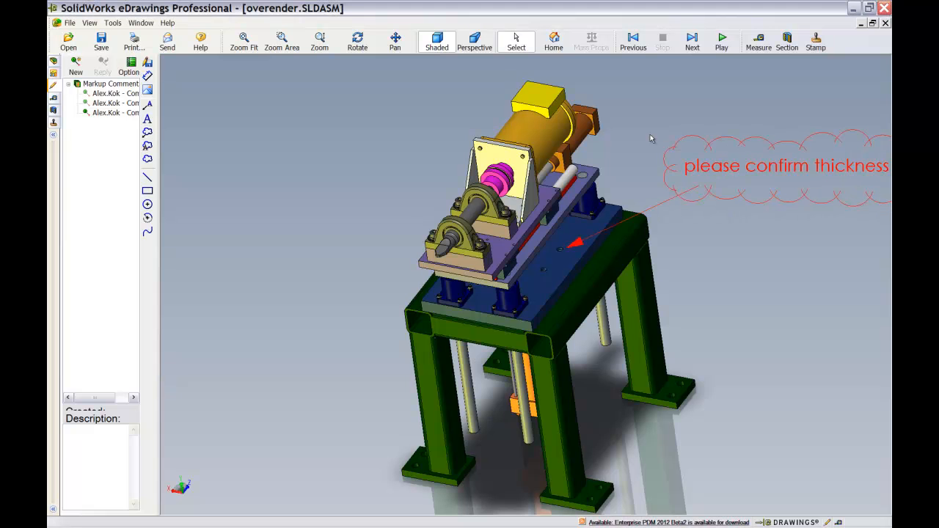
pyautogui.moveTo(530, 66)
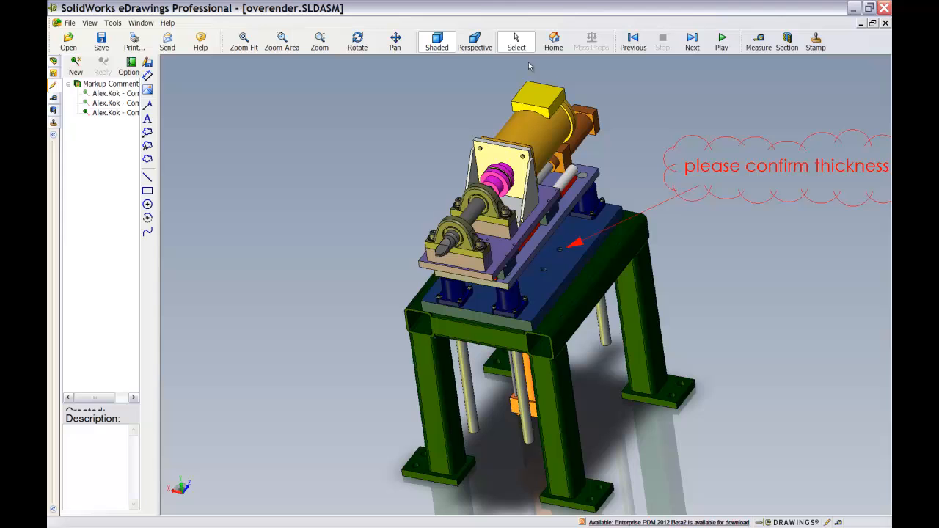
pyautogui.click(553, 41)
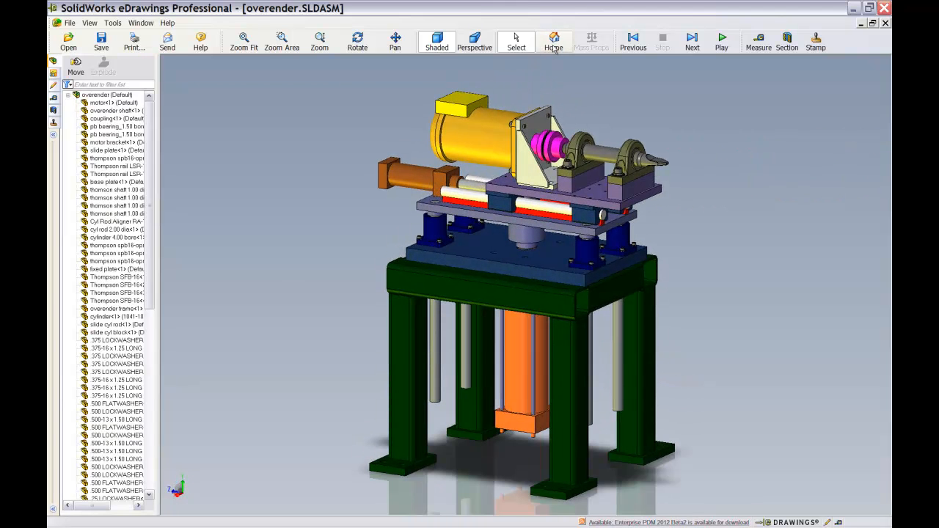
pyautogui.click(553, 41)
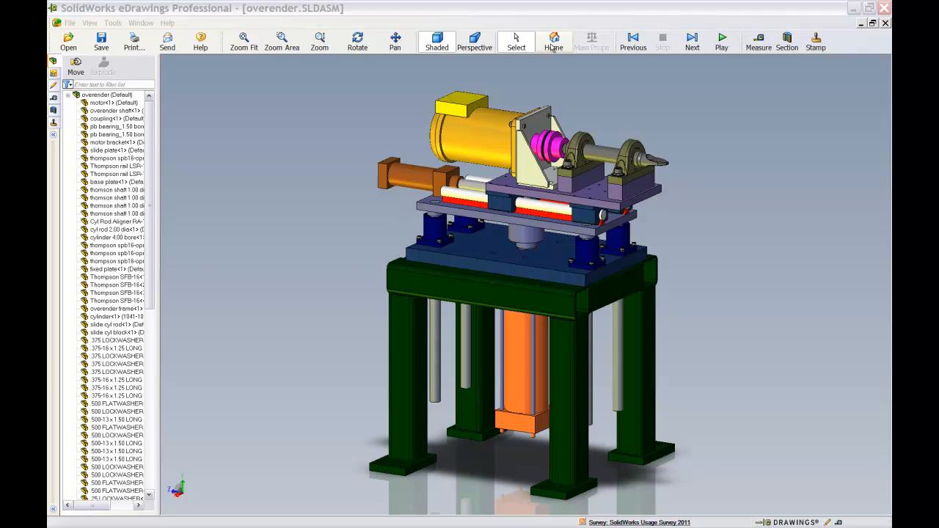
pyautogui.click(757, 41)
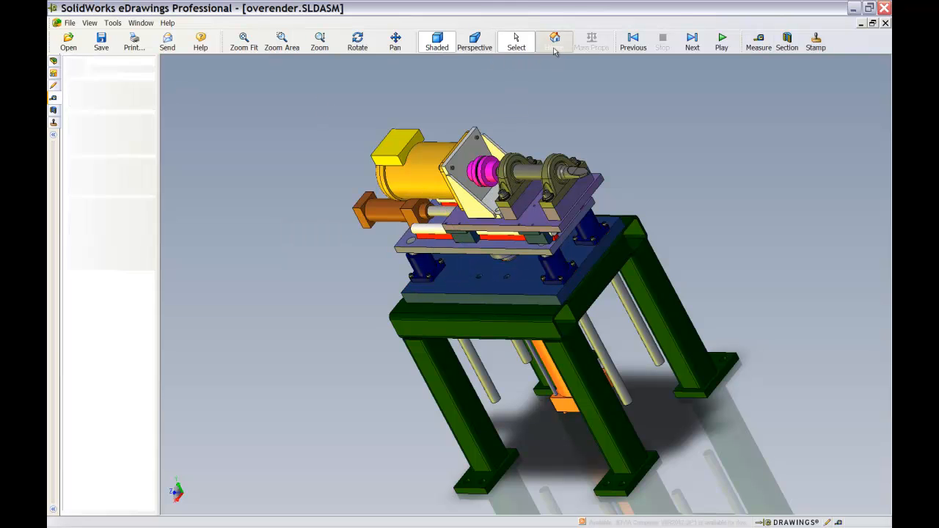
pyautogui.click(553, 42)
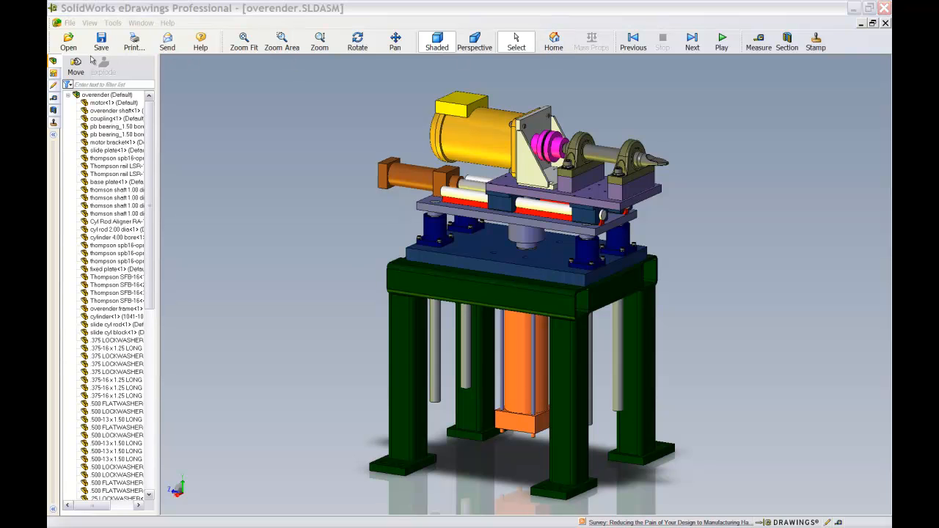
pyautogui.click(786, 41)
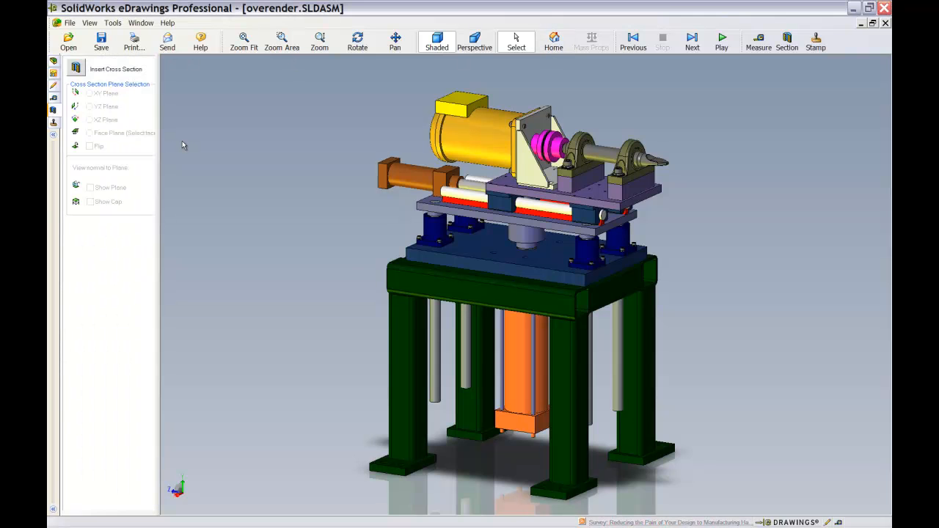
# Step: Section the assembly on the XY plane, then switch the cut to the YZ plane
pyautogui.click(90, 94)
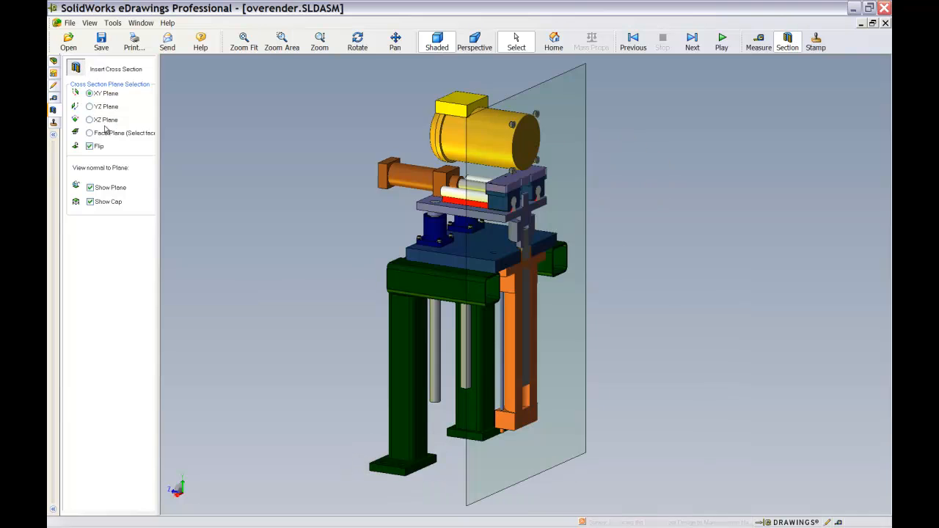
pyautogui.click(89, 105)
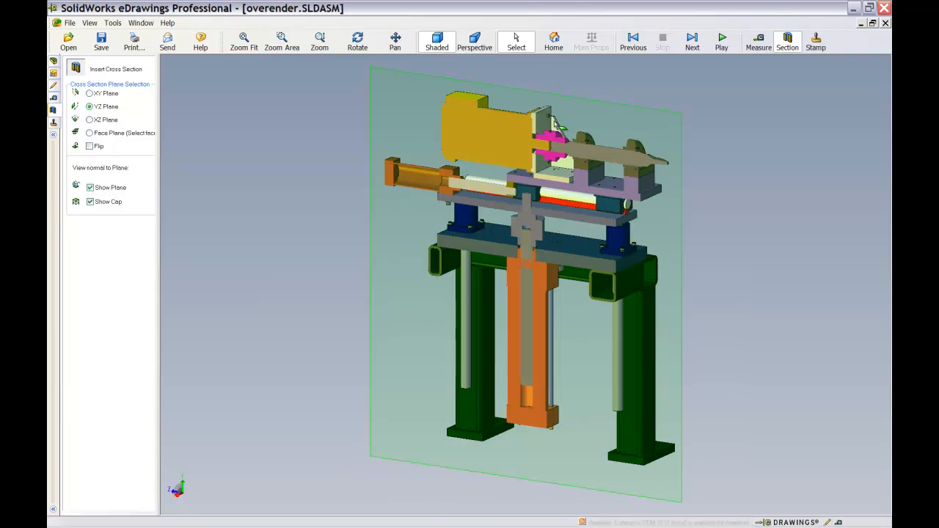